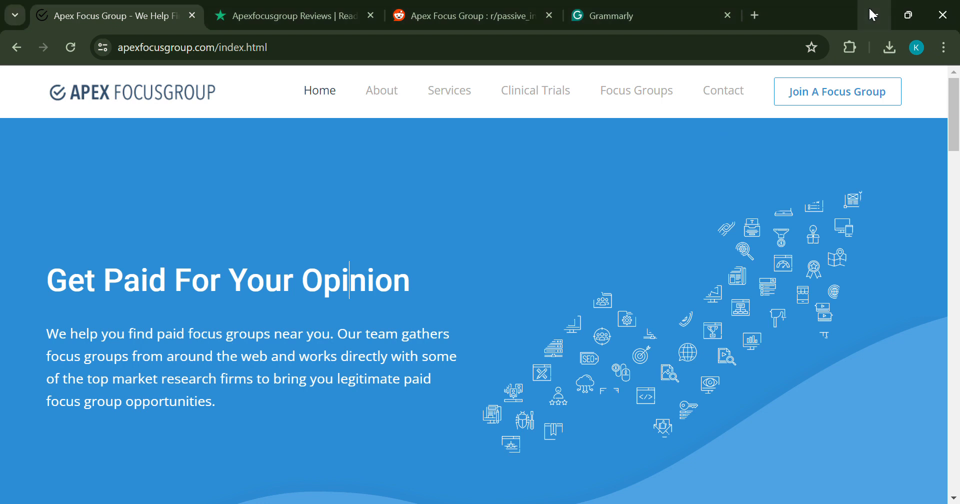
mouse_move(646, 246)
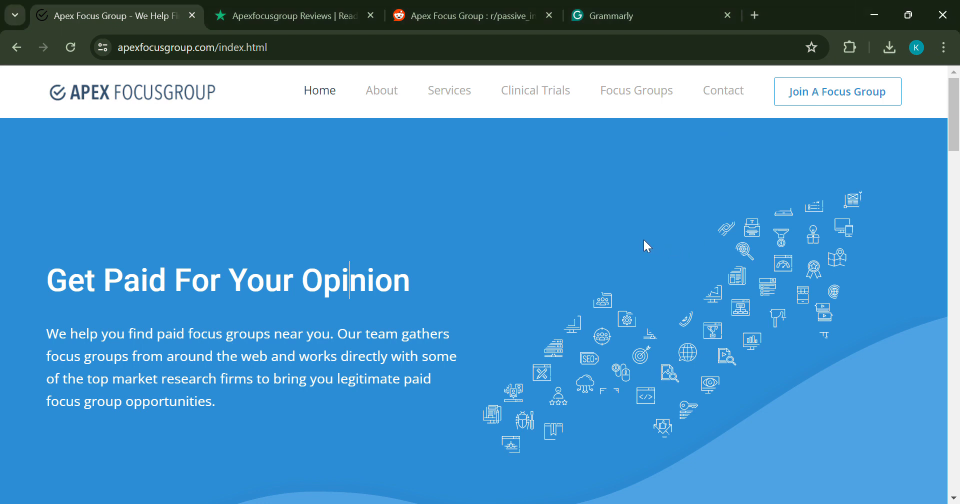
mouse_move(597, 253)
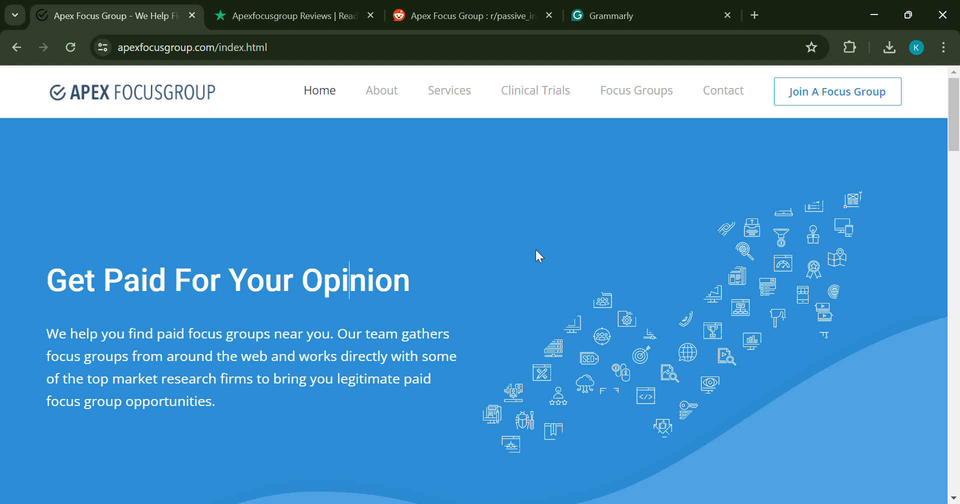
mouse_move(493, 246)
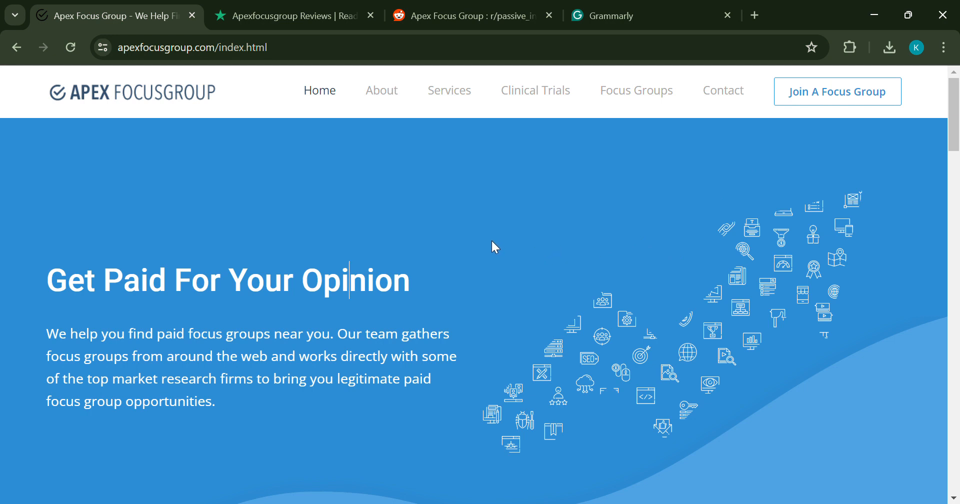
- Scroll through the Apex Focus Group site to review its promises and offerings
scroll("down", 3)
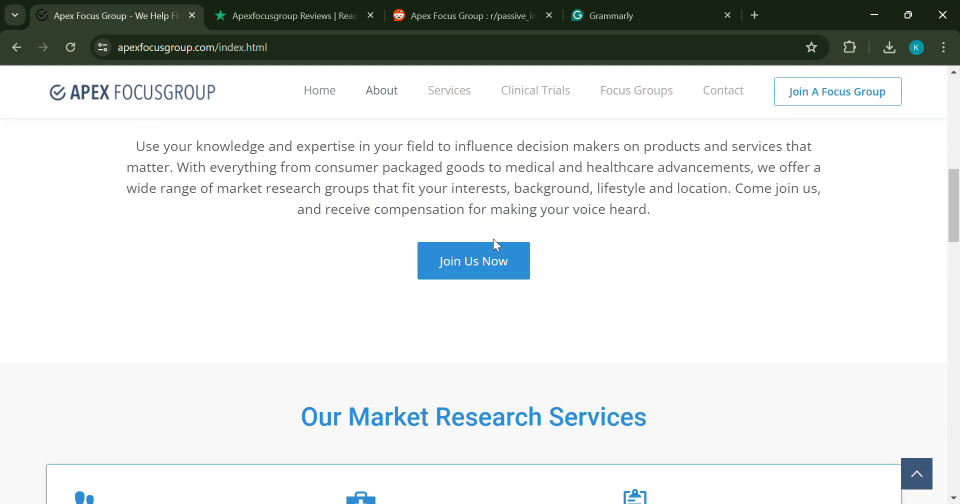
scroll("up", 3)
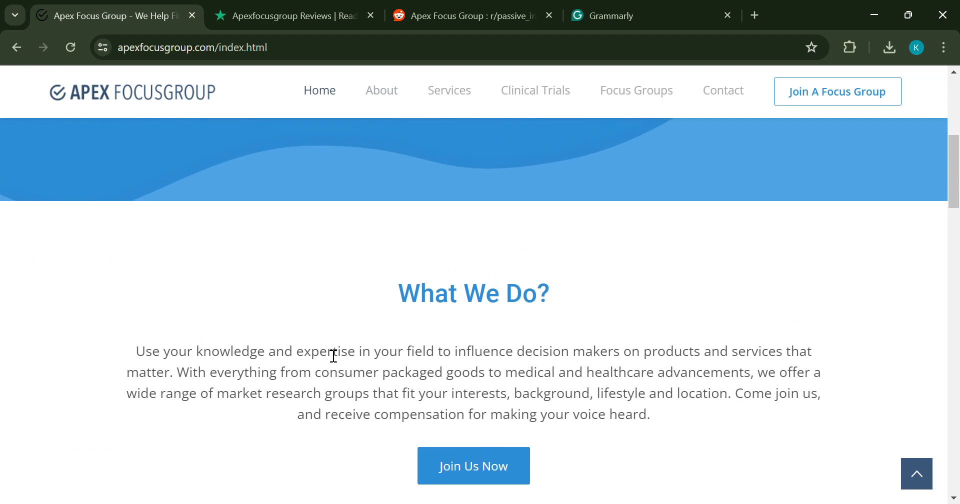
scroll("down", 3)
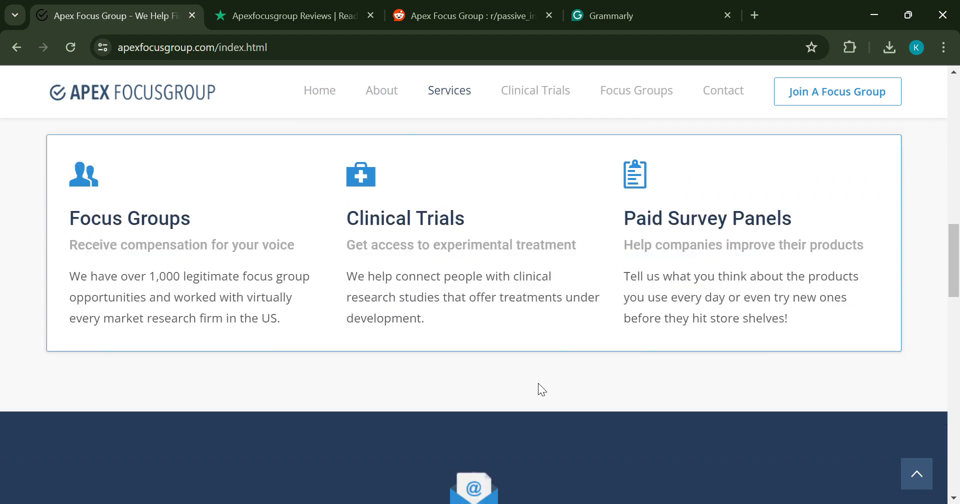
scroll("down", 3)
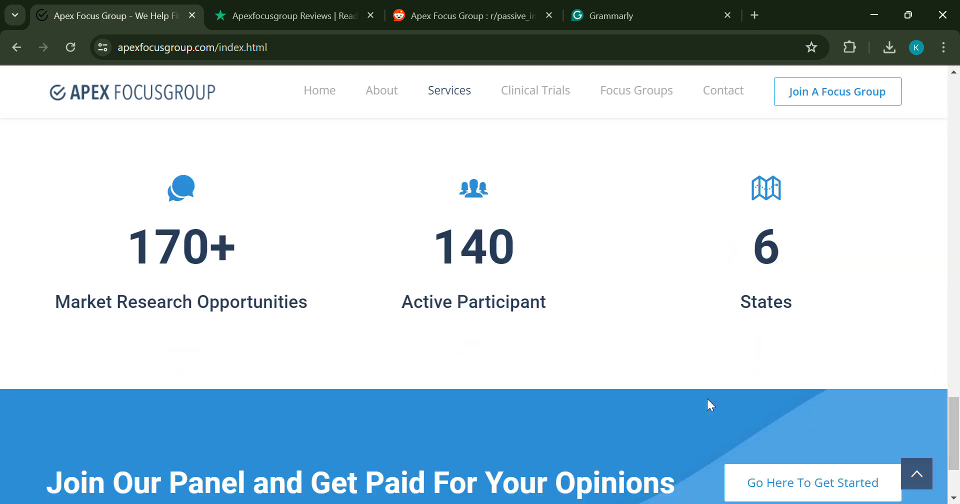
scroll("down", 3)
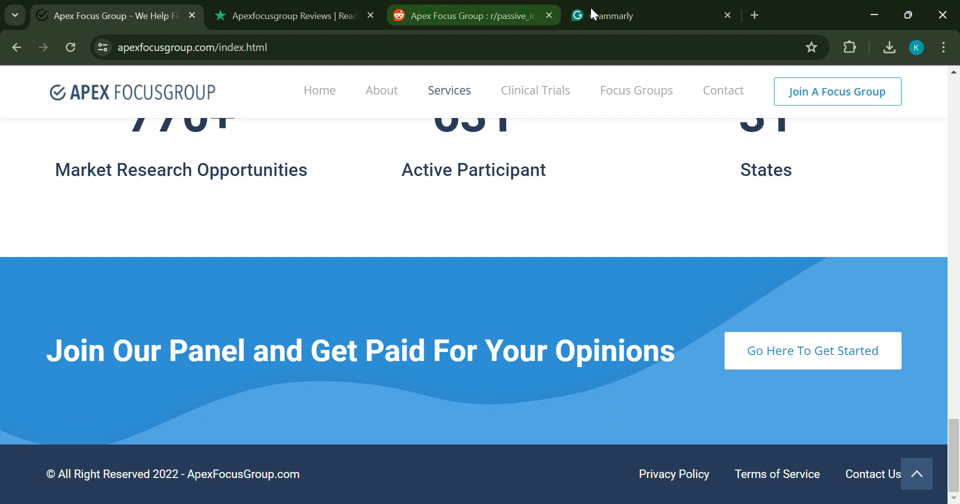
- In the Grammarly draft, highlight the intro to recurring themes from negative reviews
left_click(622, 16)
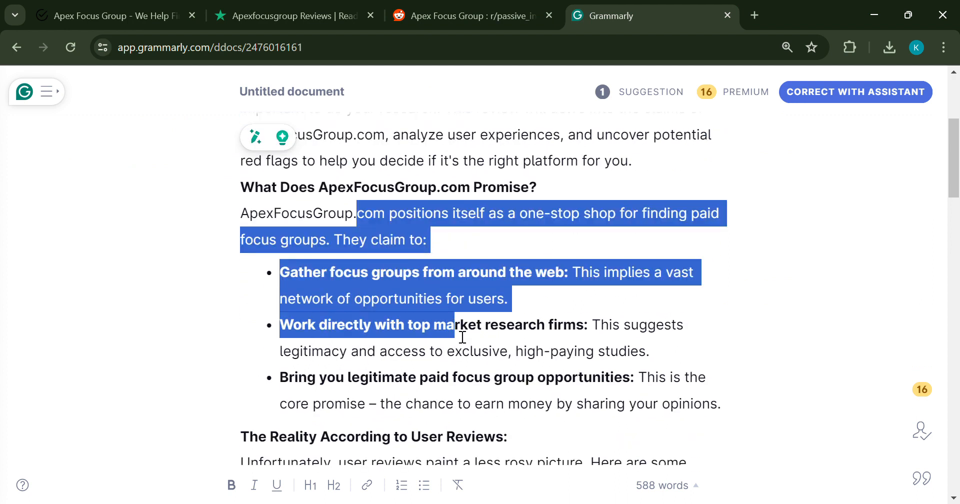
scroll("down", 3)
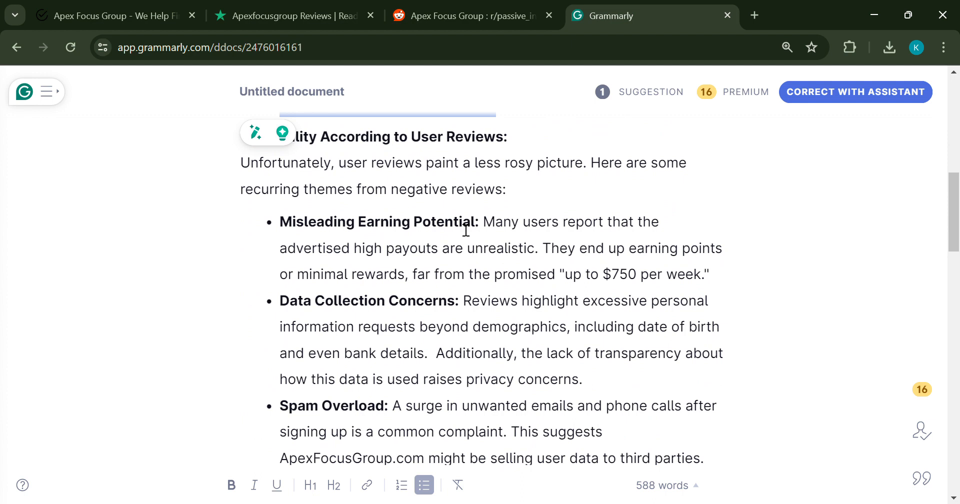
left_click_drag(414, 162, 517, 221)
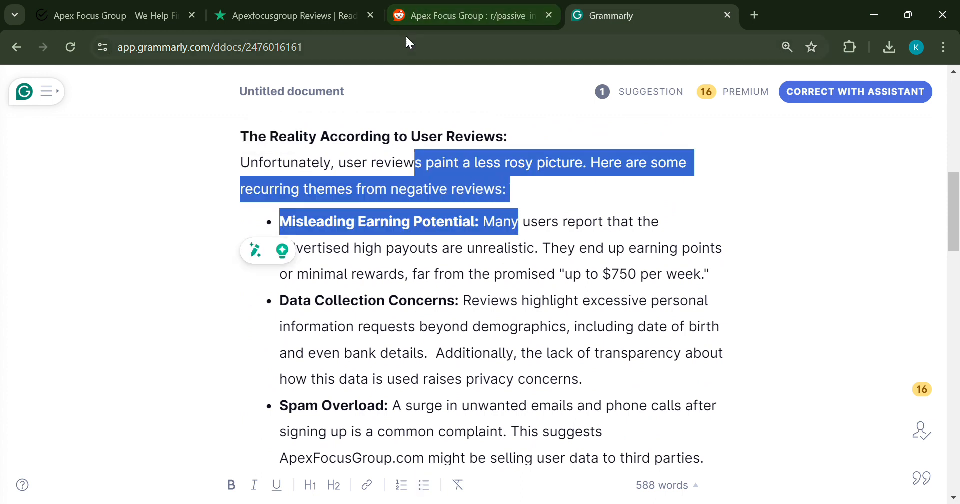
- Highlight the 'Total BS' and 'Absolute garbage' 1-star Apexfocusgroup reviews on Trustpilot
left_click(287, 16)
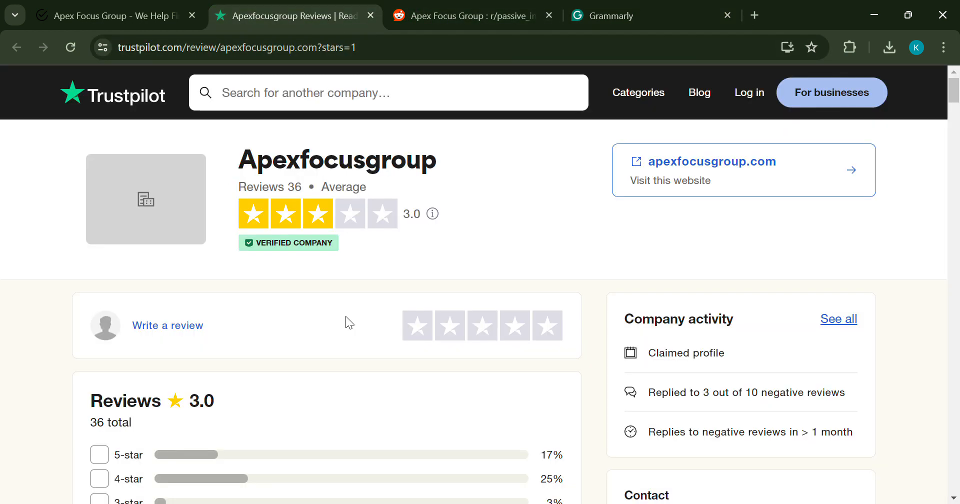
scroll("down", 3)
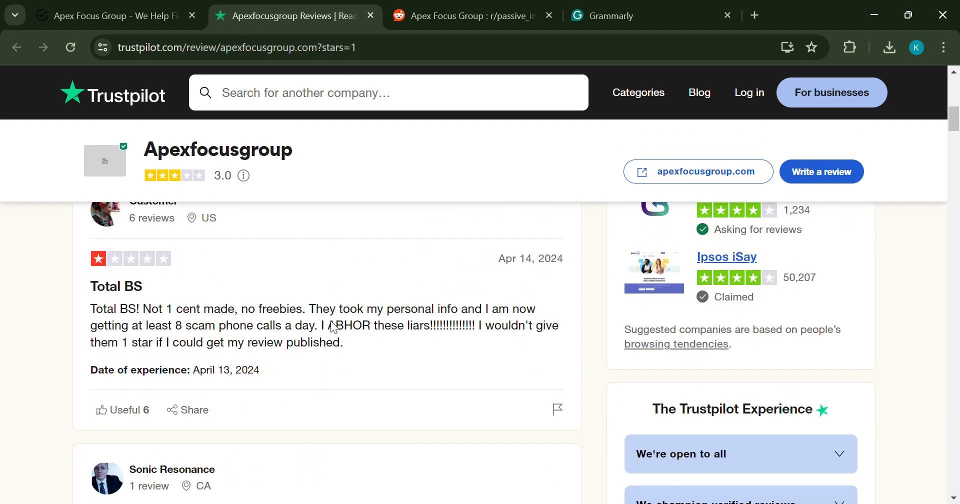
left_click_drag(184, 309, 360, 340)
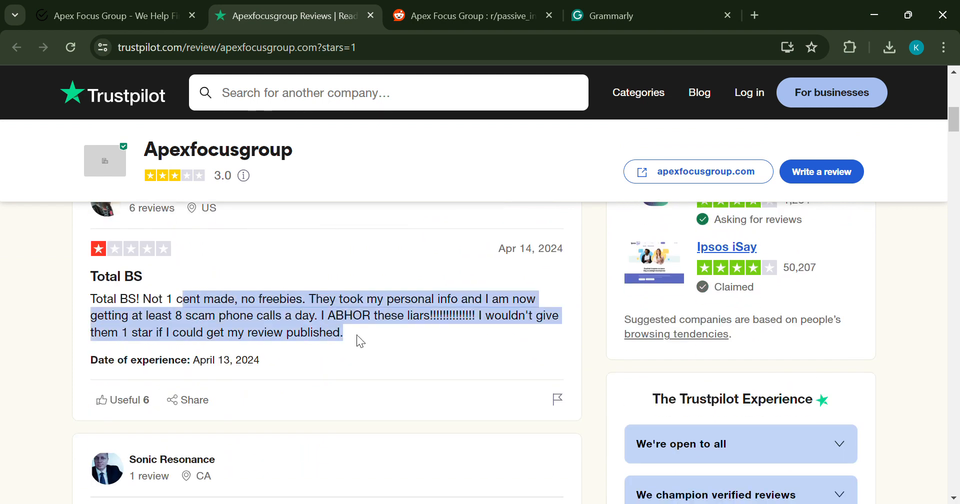
scroll("down", 3)
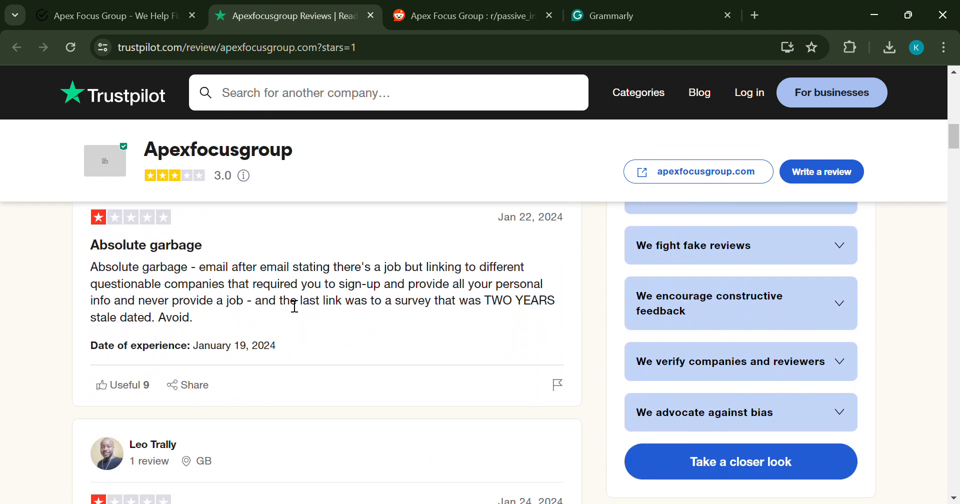
left_click_drag(199, 266, 346, 300)
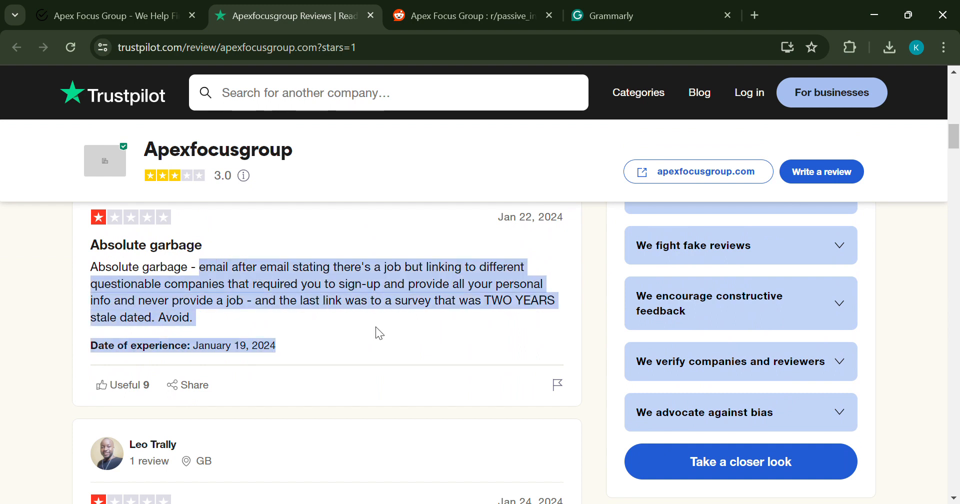
- Highlight the data scam complaint and the full phone problems review
scroll("down", 3)
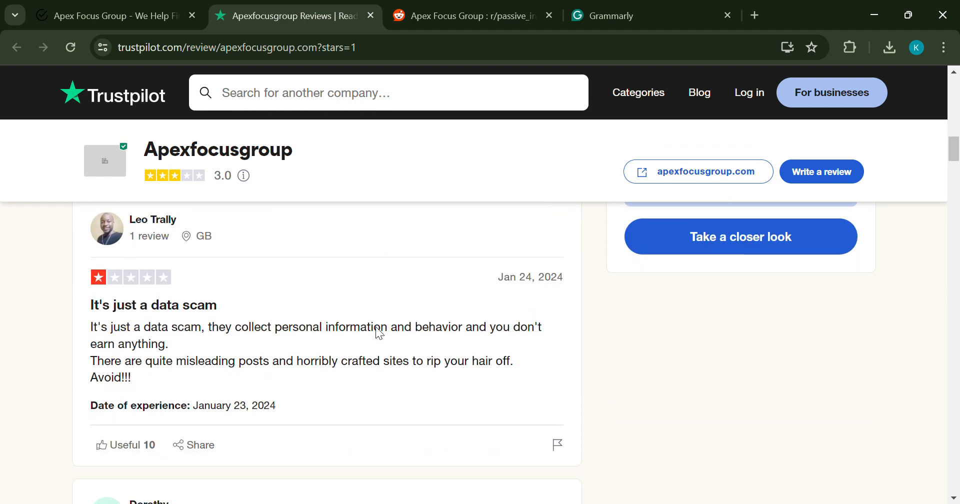
scroll("down", 3)
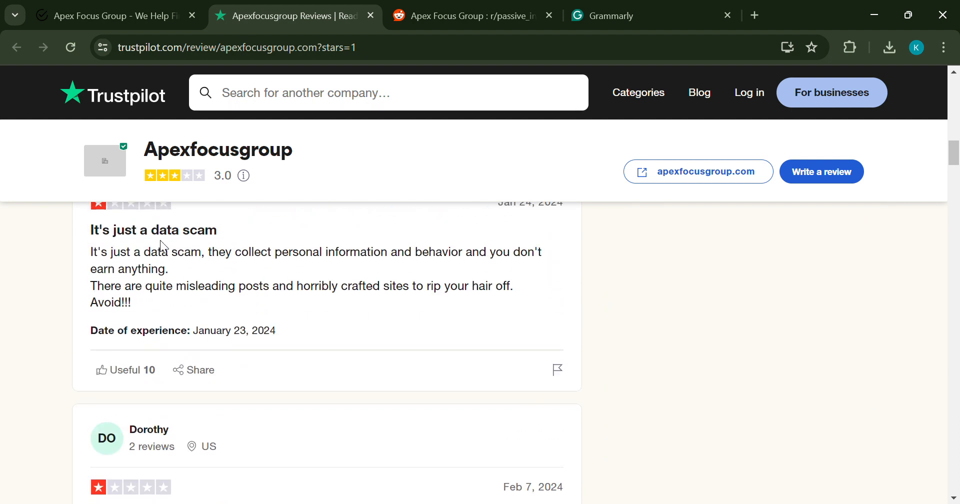
left_click_drag(157, 252, 349, 302)
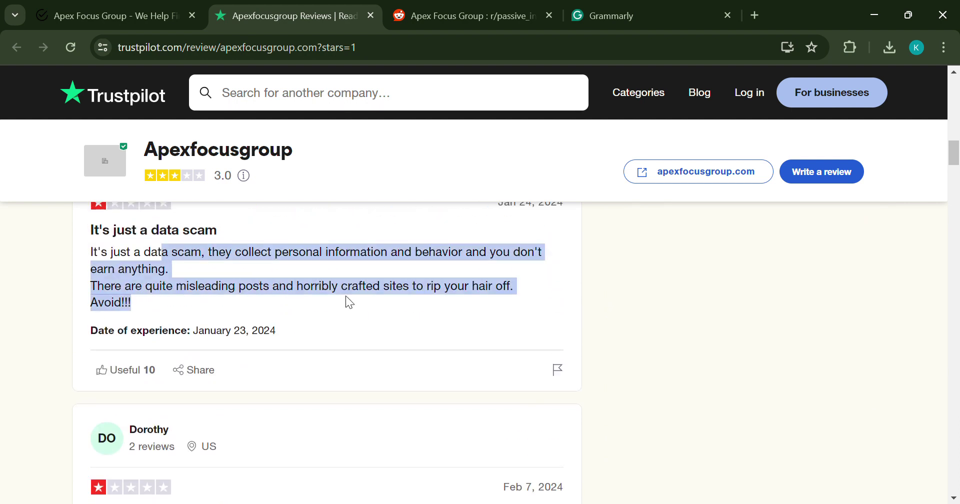
scroll("down", 3)
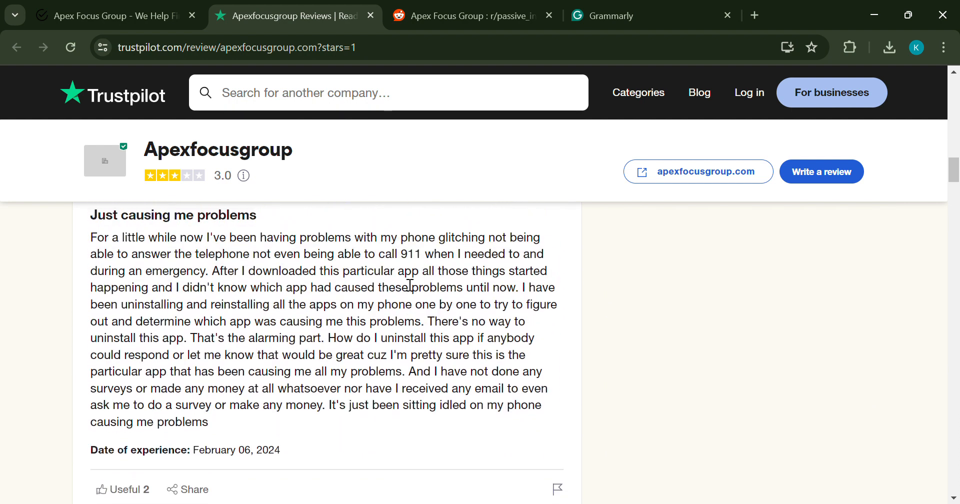
left_click_drag(141, 238, 241, 271)
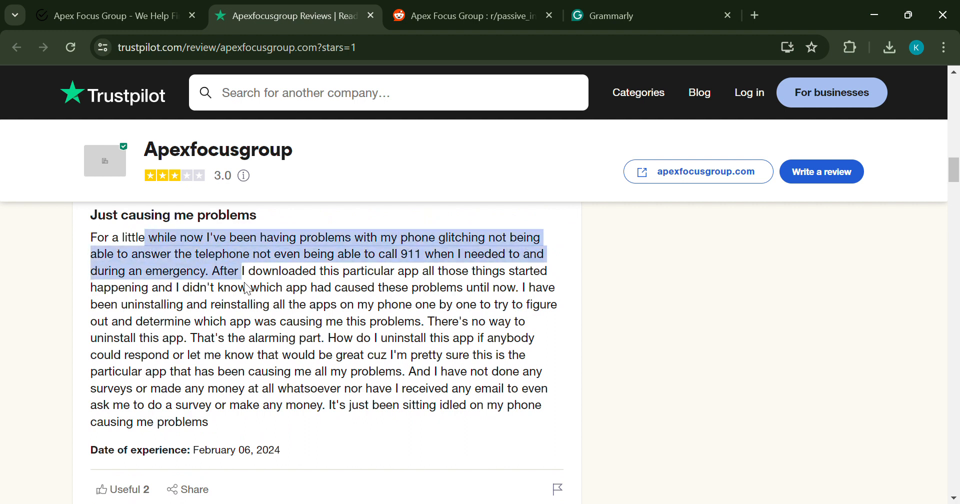
left_click_drag(244, 288, 250, 419)
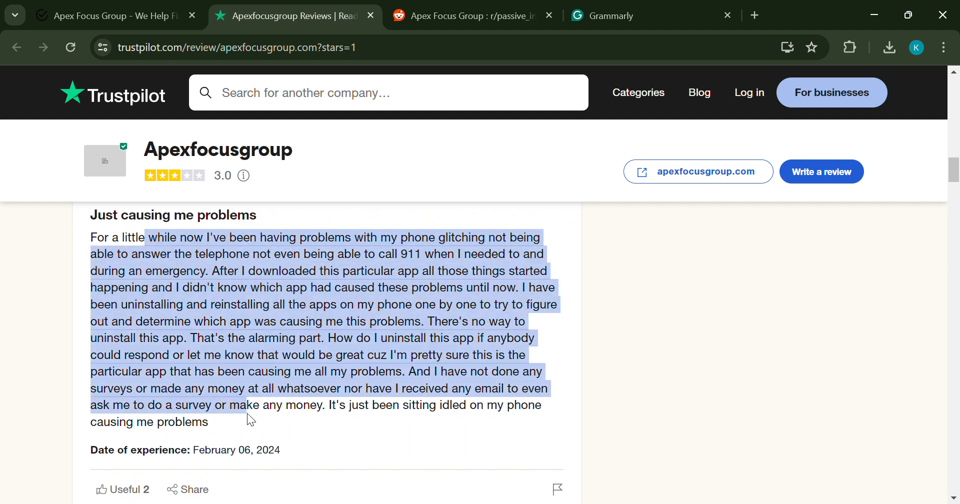
- Highlight the 'Absolutely a big scam' review and the ignored cancellation emails complaint
scroll("down", 3)
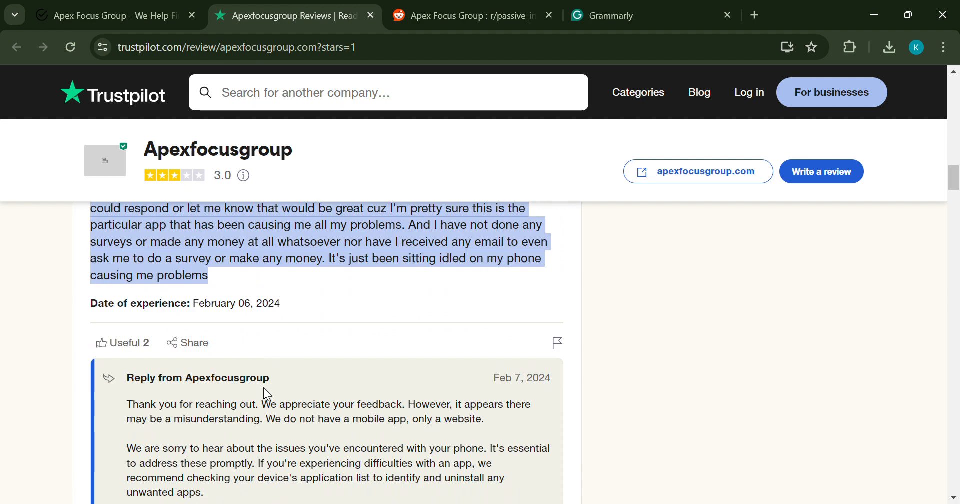
scroll("down", 3)
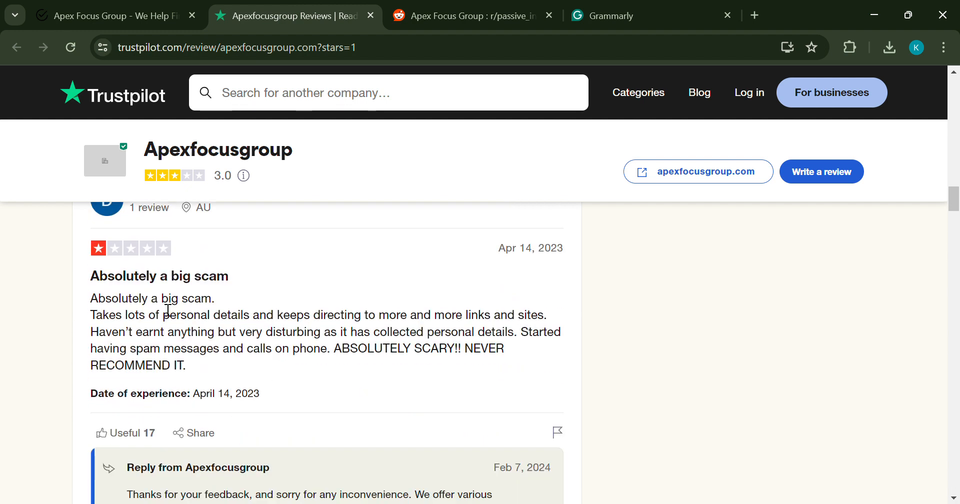
left_click_drag(138, 298, 204, 365)
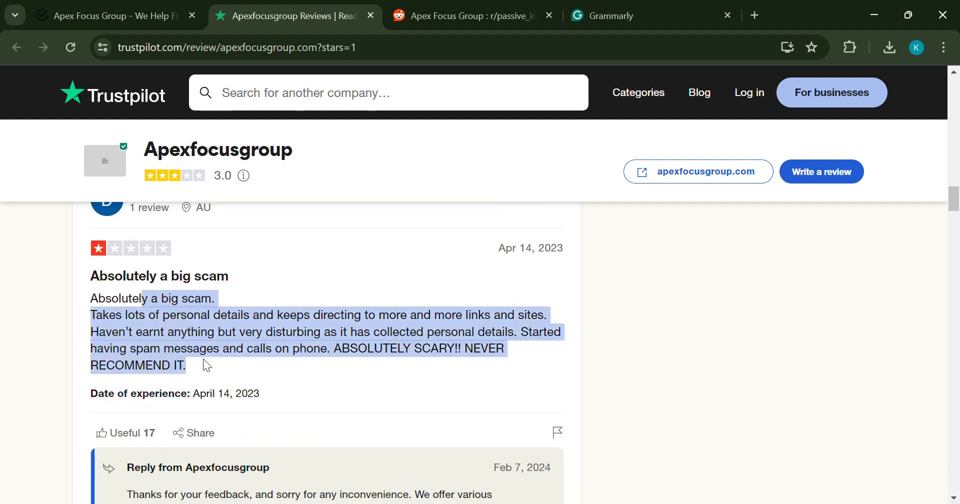
scroll("down", 3)
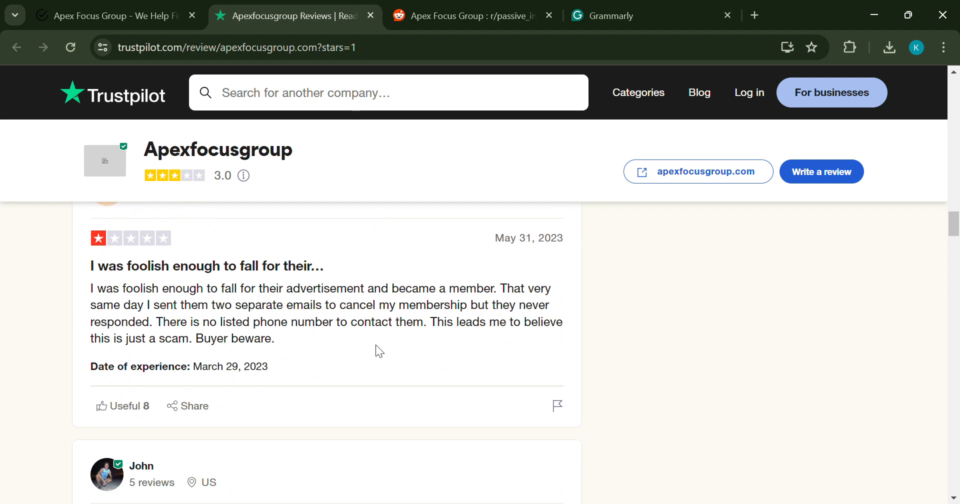
left_click_drag(91, 288, 274, 337)
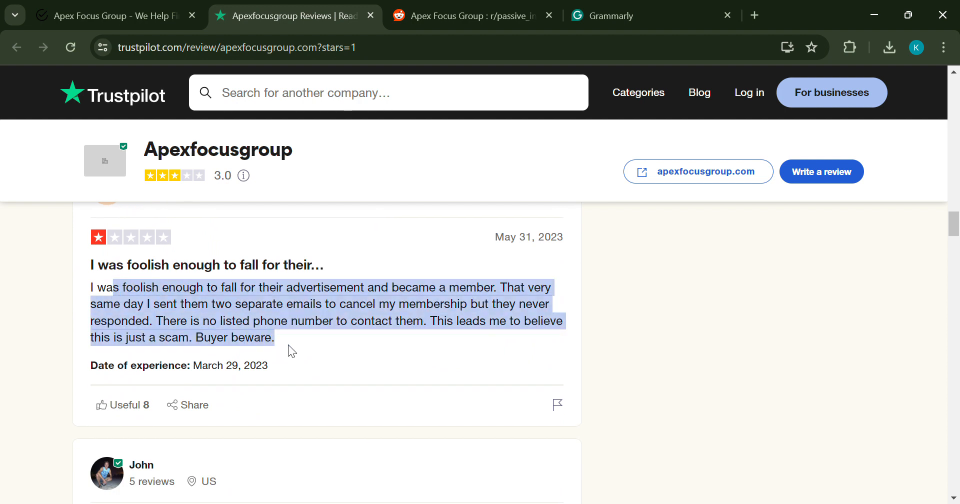
scroll("down", 3)
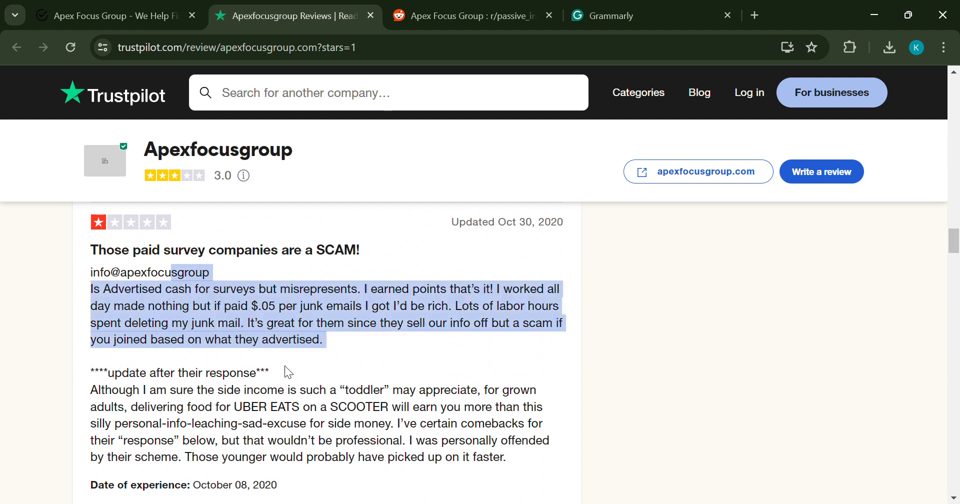
- Scroll up through the r/passive_income Apex Focus Group thread reading critical comments
left_click(471, 16)
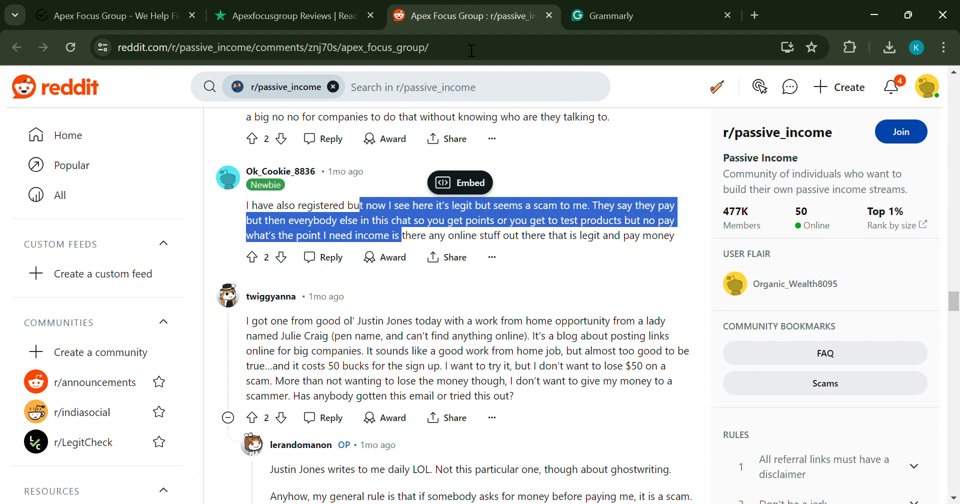
scroll("up", 3)
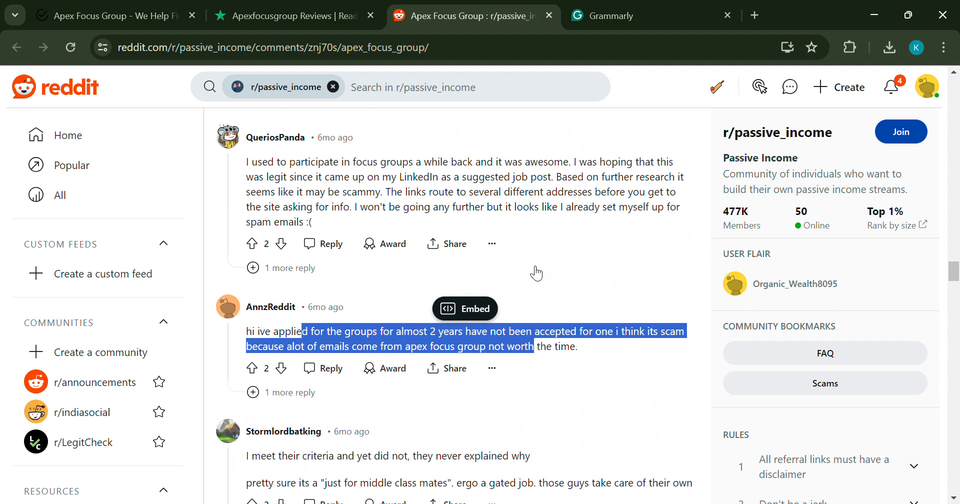
scroll("up", 3)
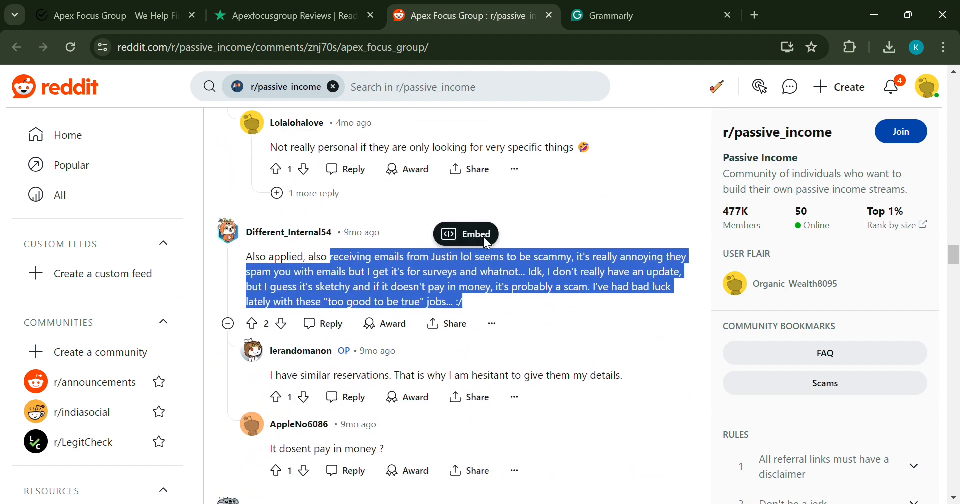
scroll("up", 3)
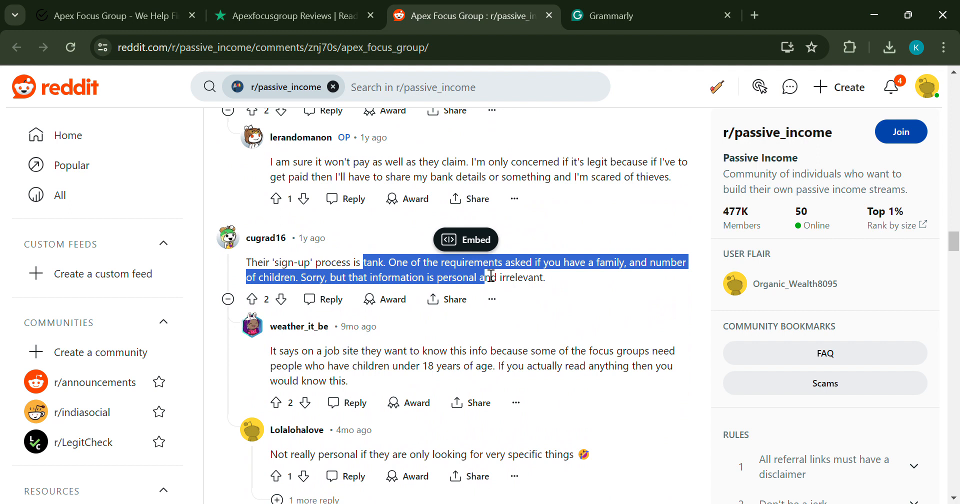
- Return to the Apex Focus Group website tab at its newsletter section
left_click(100, 16)
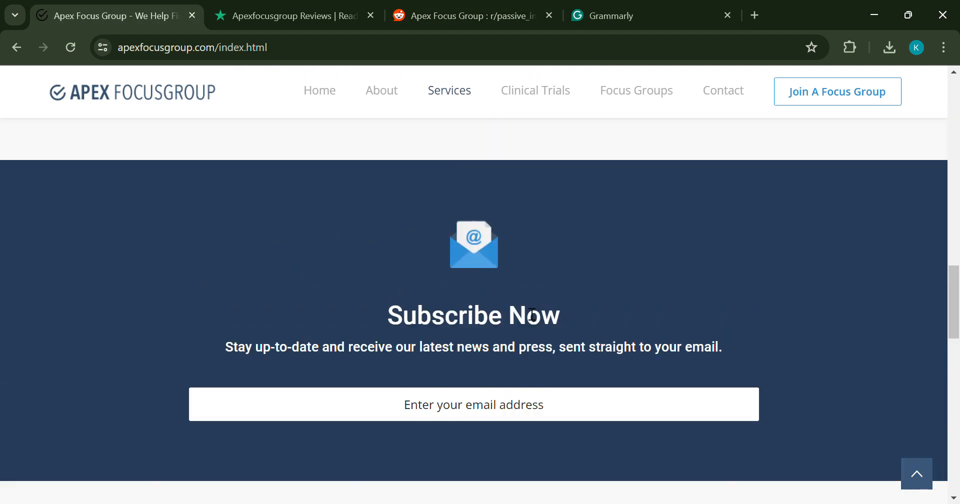